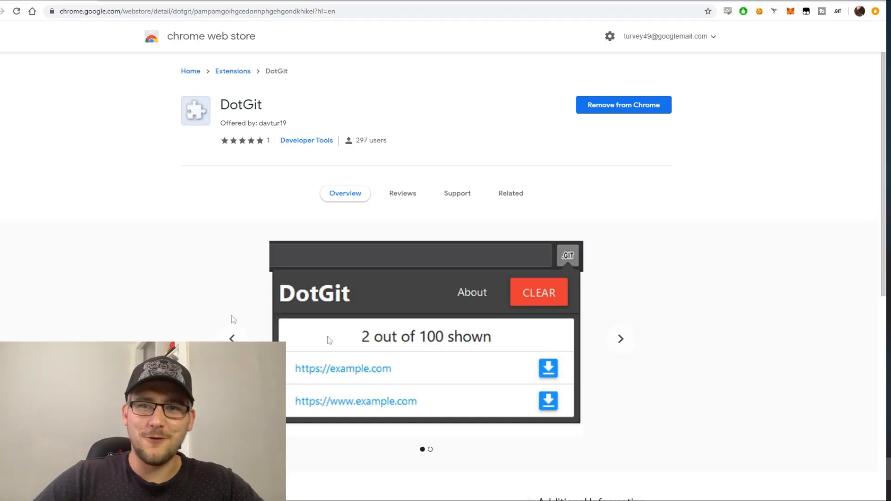
mouse_move(688, 267)
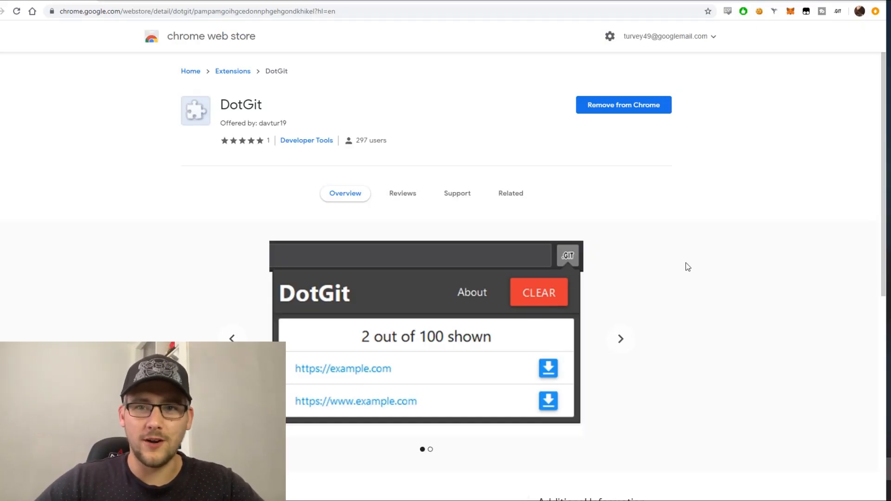
mouse_move(681, 259)
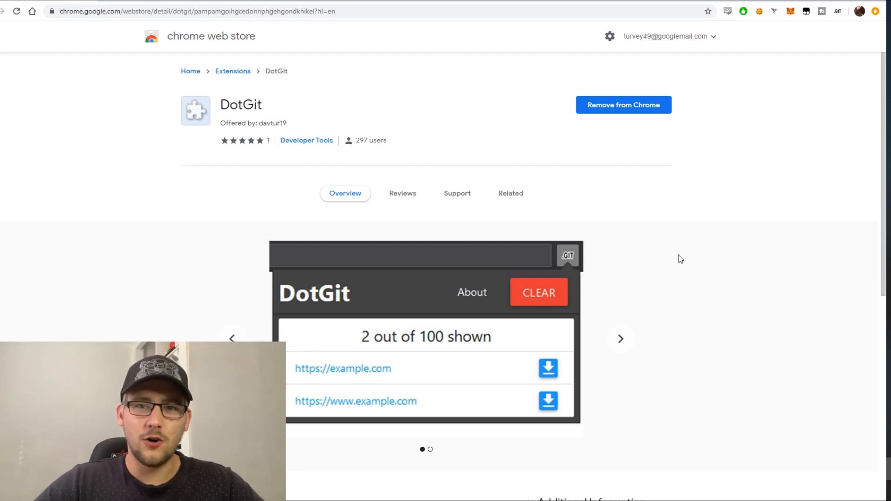
Open the DotGit popup of sites with exposed .git folders, and open listentotaxman.com
click(620, 339)
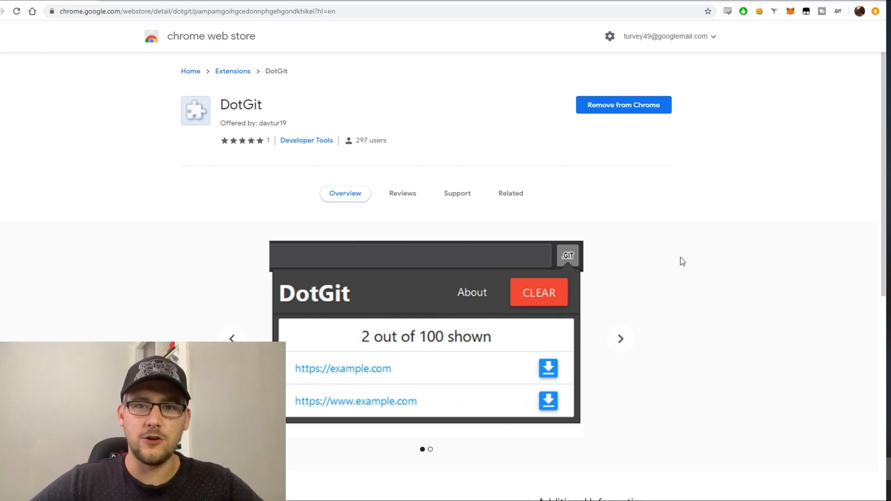
click(620, 338)
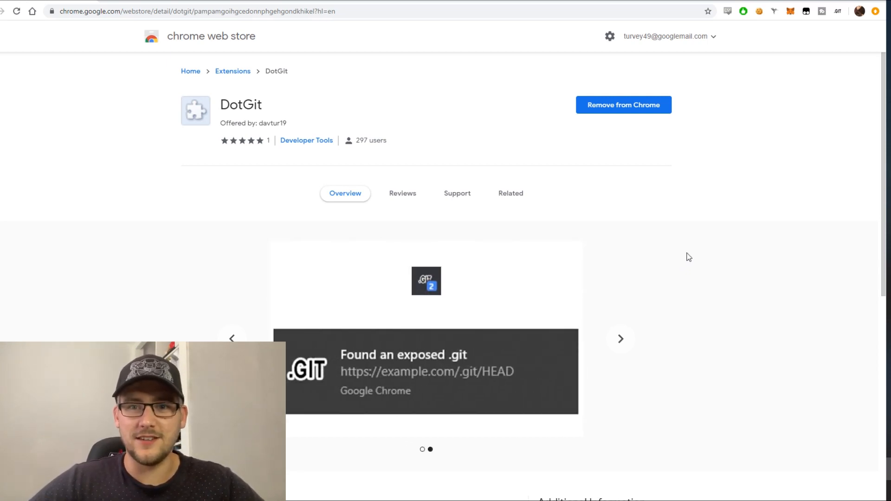
mouse_move(445, 385)
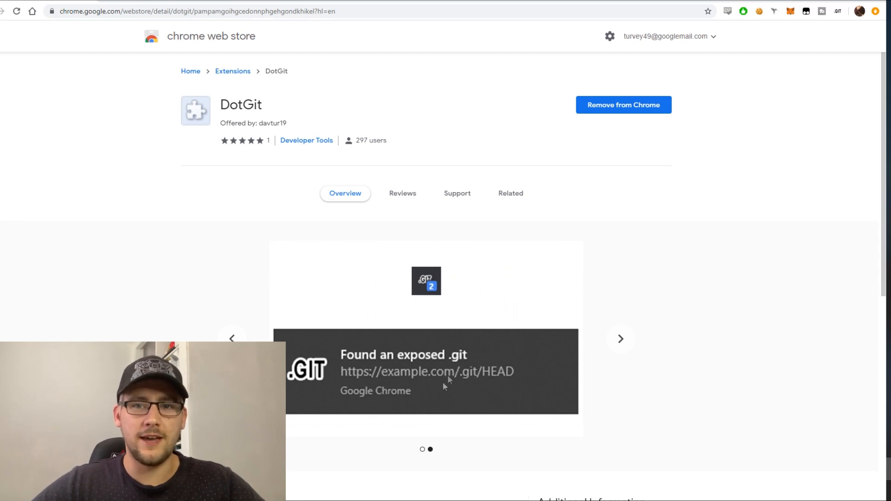
mouse_move(543, 380)
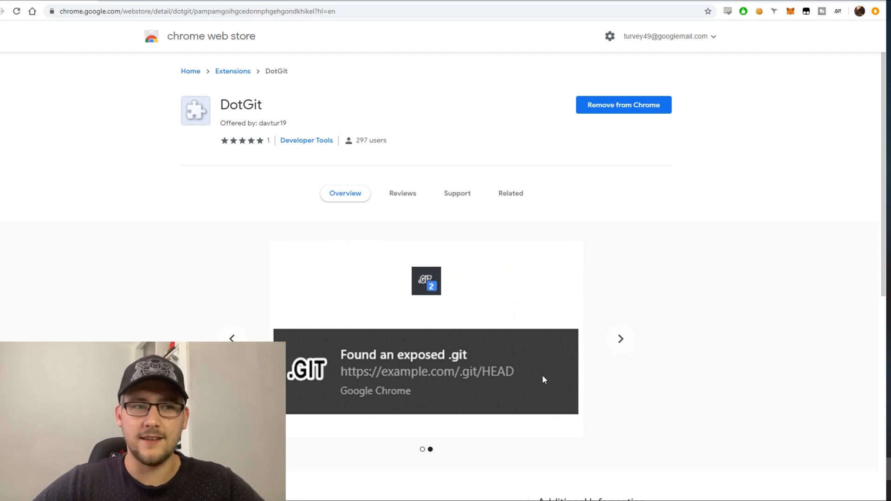
click(620, 338)
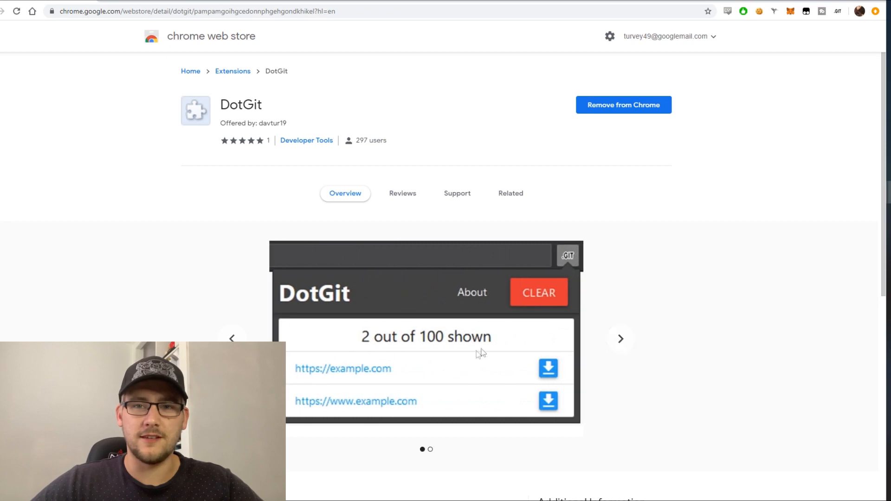
mouse_move(866, 78)
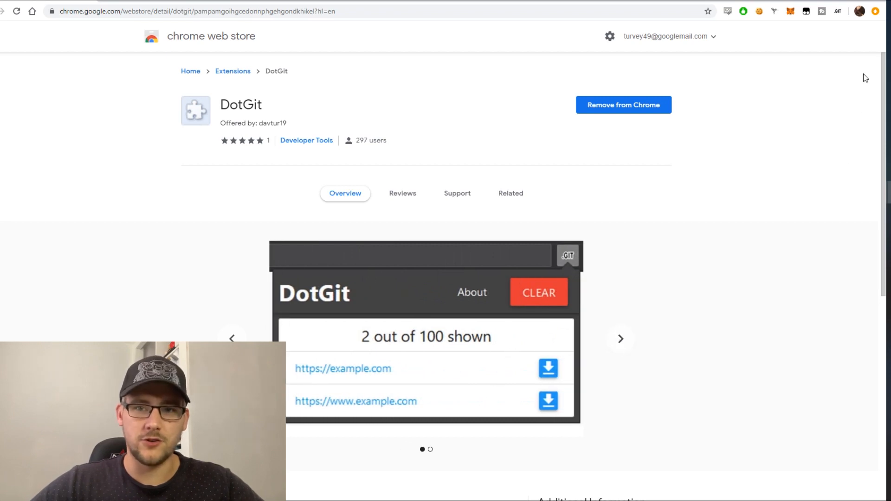
click(836, 11)
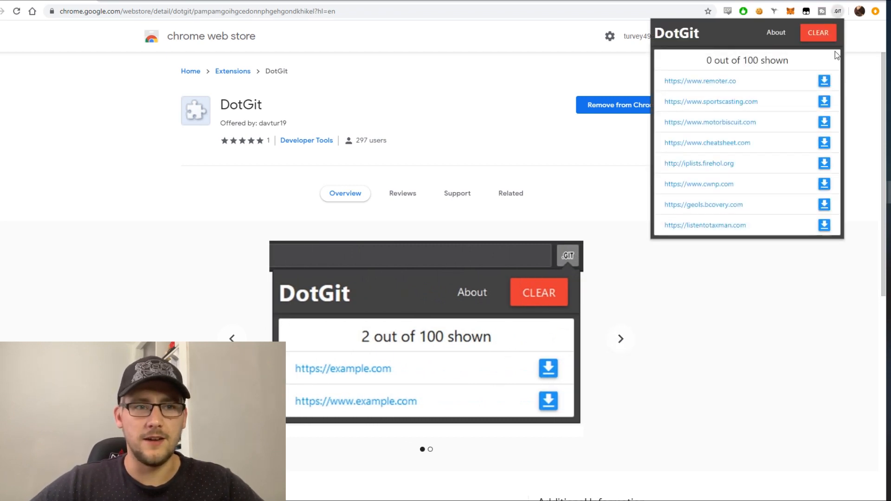
mouse_move(835, 223)
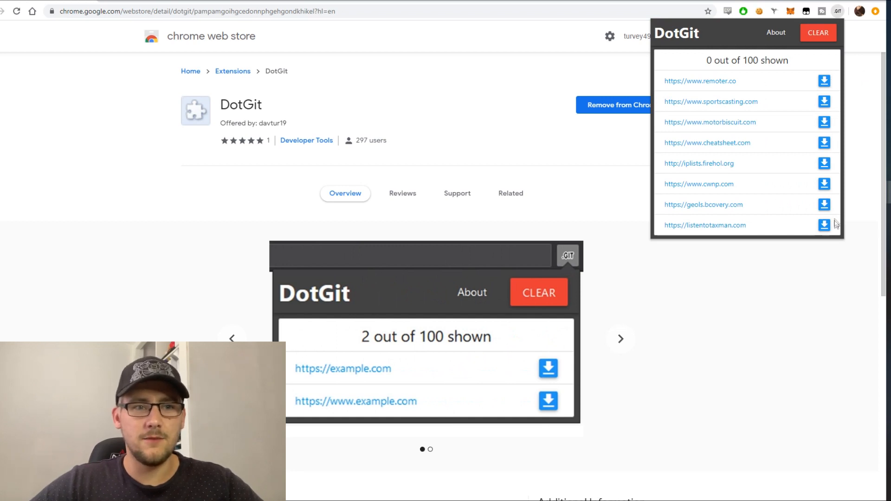
click(620, 339)
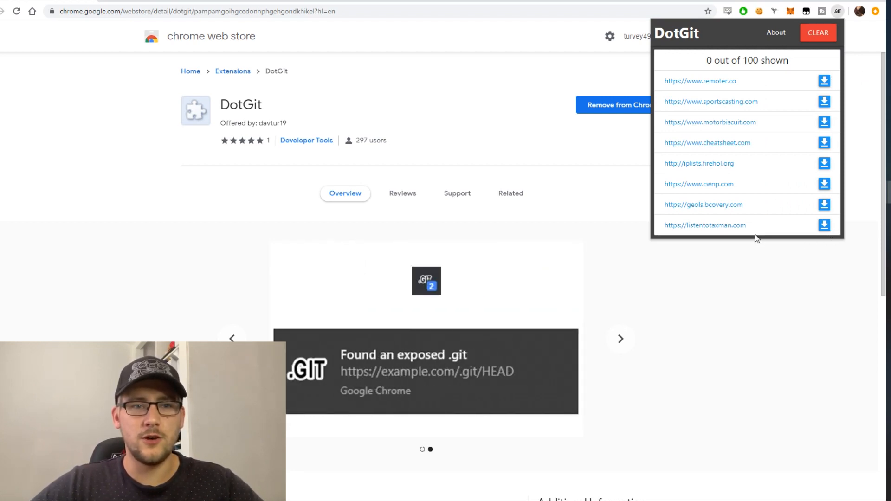
mouse_move(792, 238)
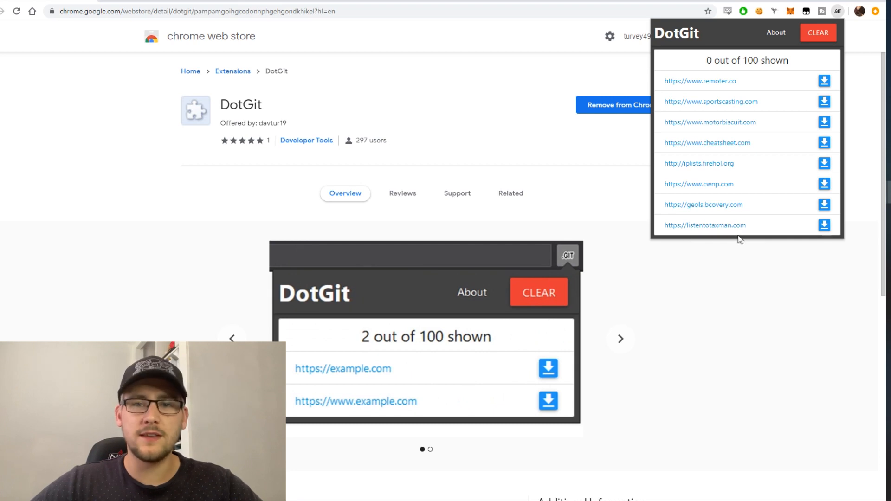
mouse_move(726, 267)
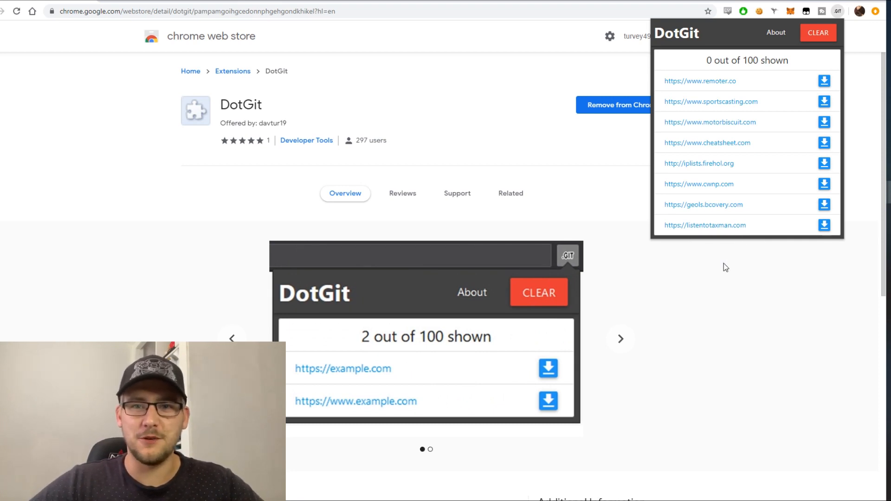
click(619, 338)
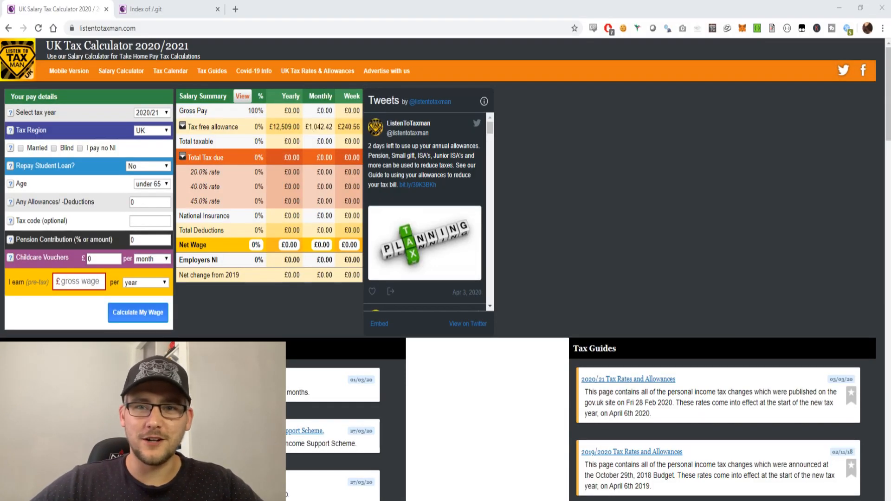
mouse_move(650, 184)
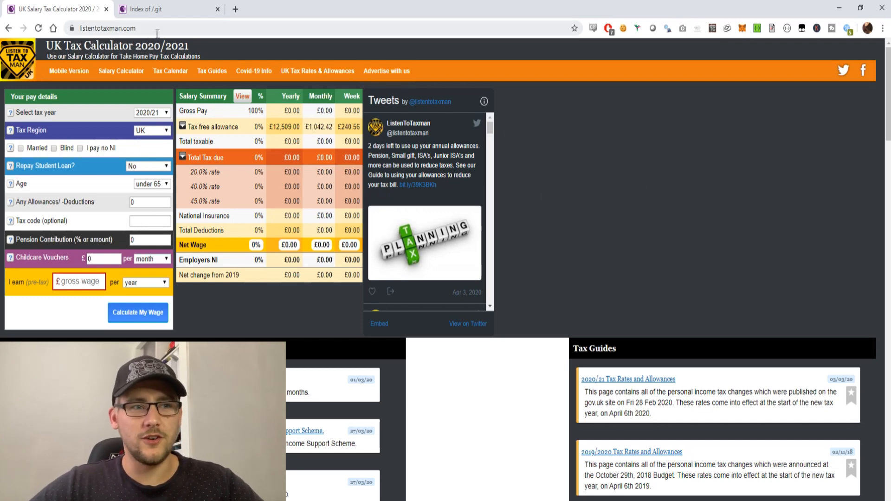
Switch to the 'Index of /.git' tab showing listentotaxman.com/.git/ with HEAD, config and objects
click(165, 8)
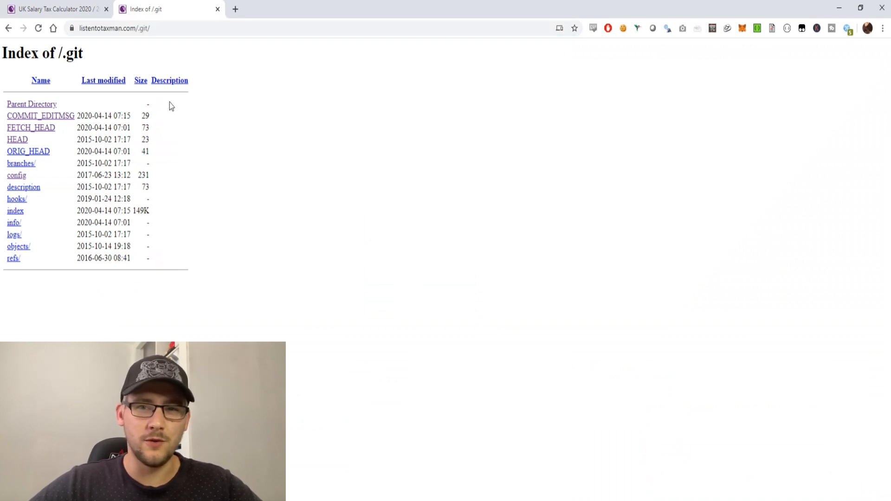
mouse_move(163, 268)
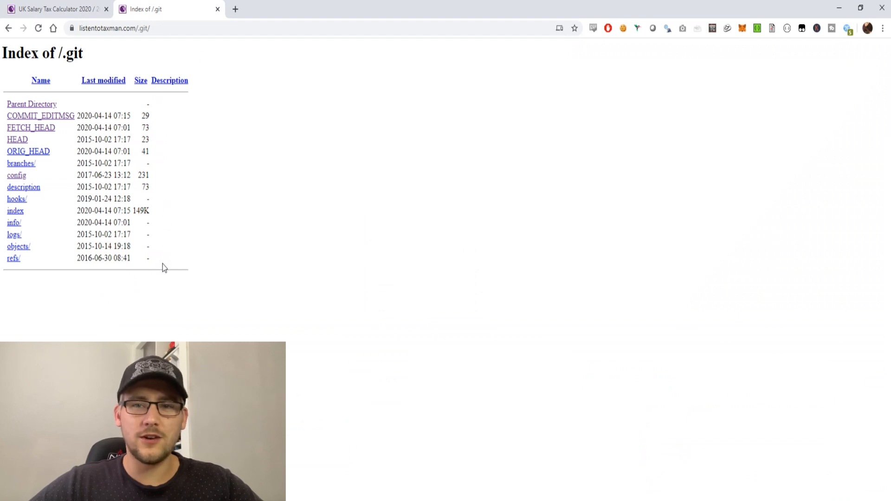
mouse_move(223, 276)
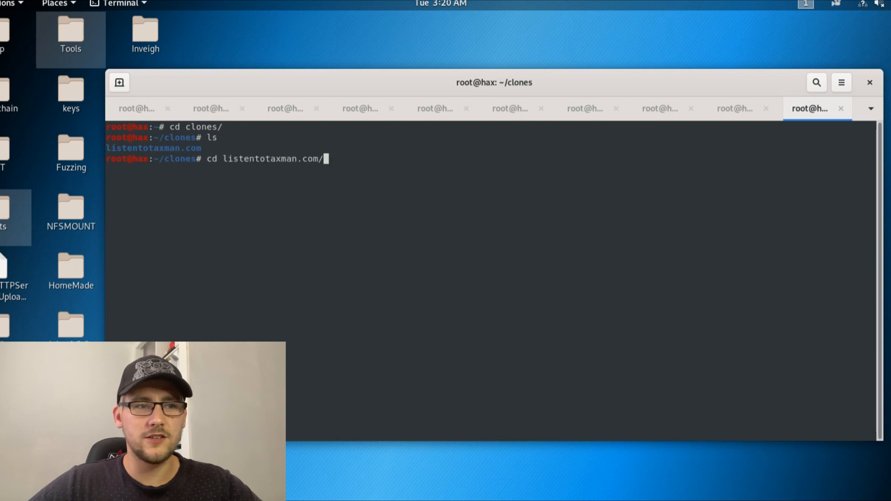
Enter clones/listentotaxman.com and open includes/dbc.php in nano to view database settings
key(Return)
text(ls)
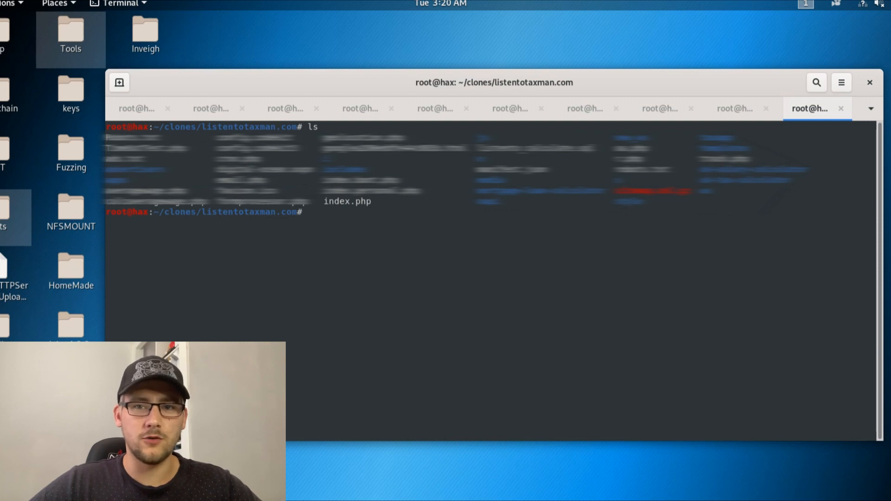
mouse_move(699, 491)
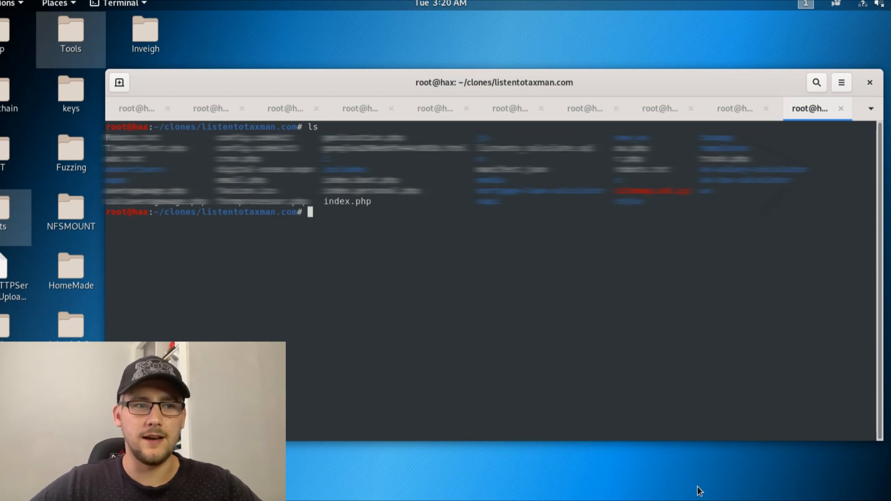
text(nano)
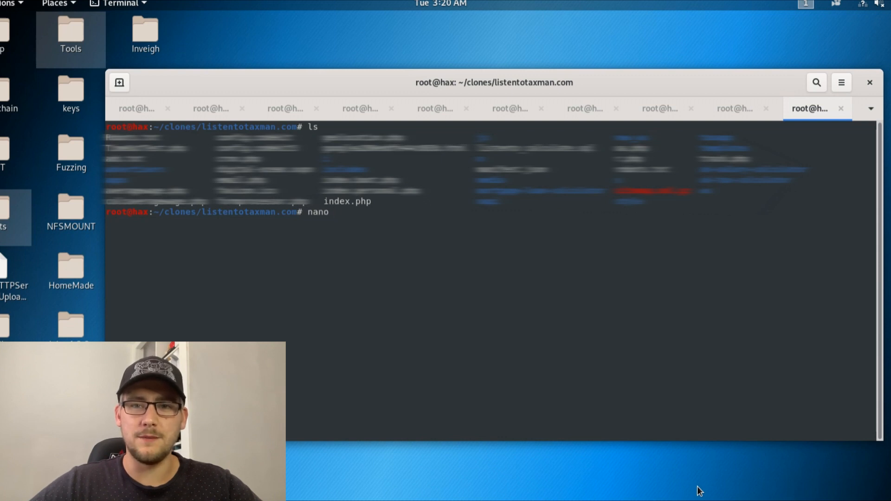
text(includes/)
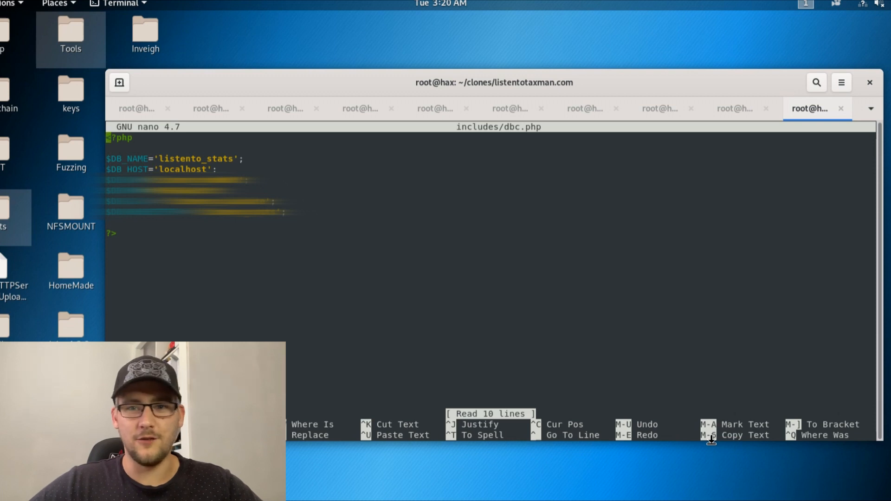
Exit nano, view digital-ocean.ovpn, then list the cloned folder's files with ls
key(ctrl+x)
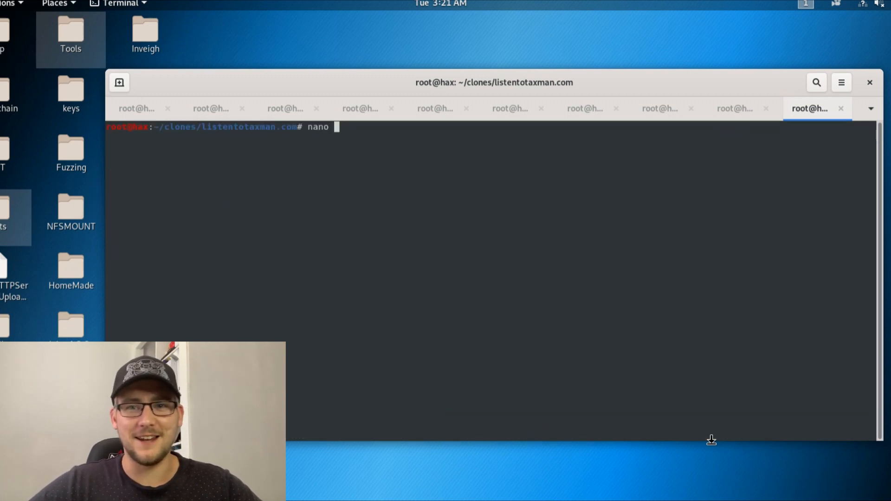
key(Return)
text(ls)
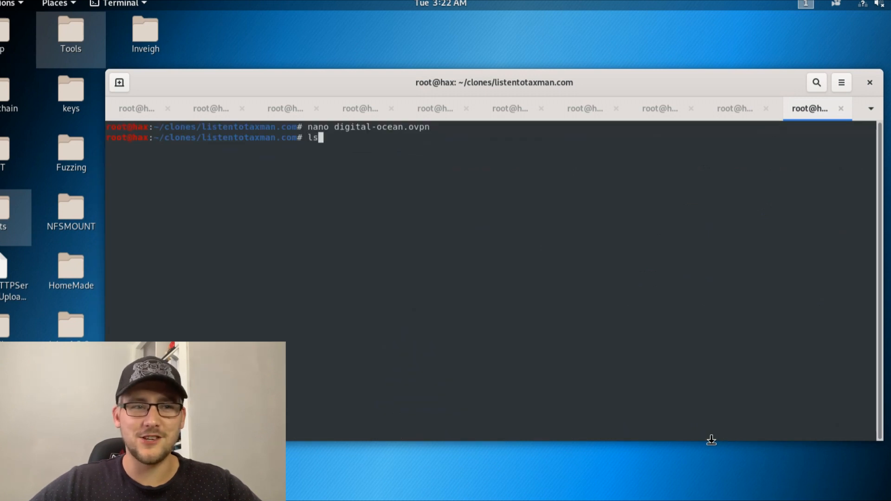
key(Return)
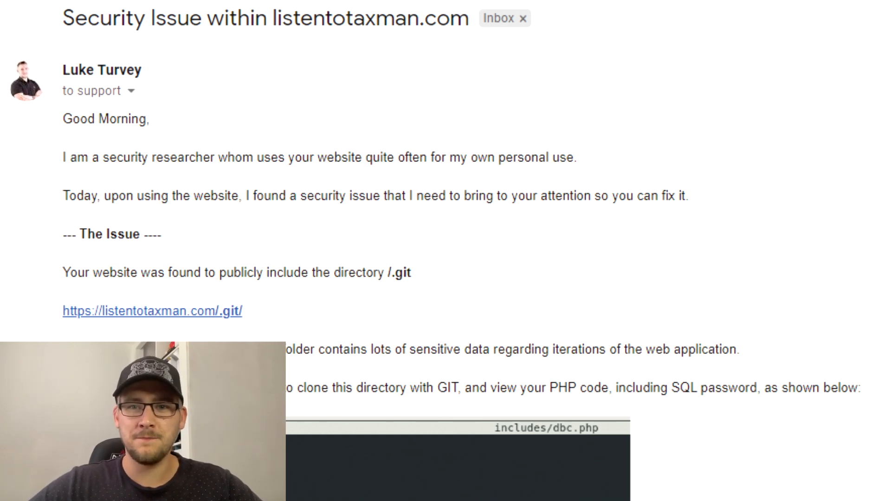
Scroll to support's reply about the htaccess rewrite rule now blocking git repositories
scroll(down, 3)
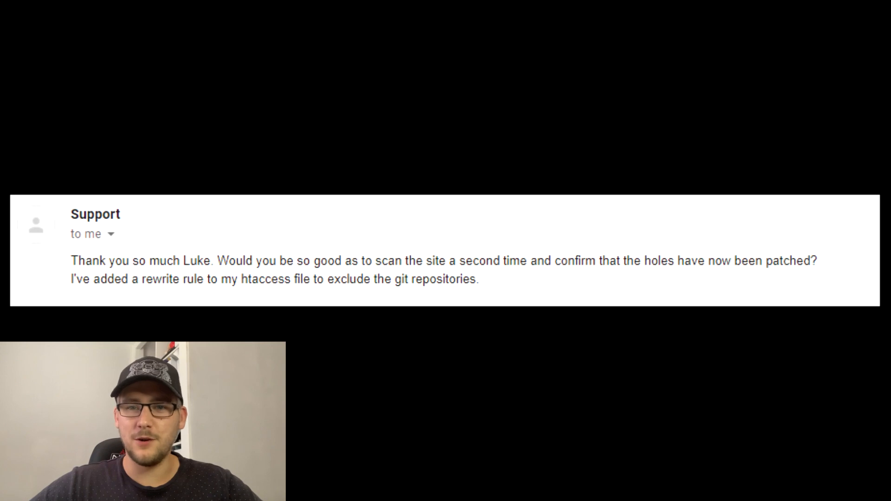